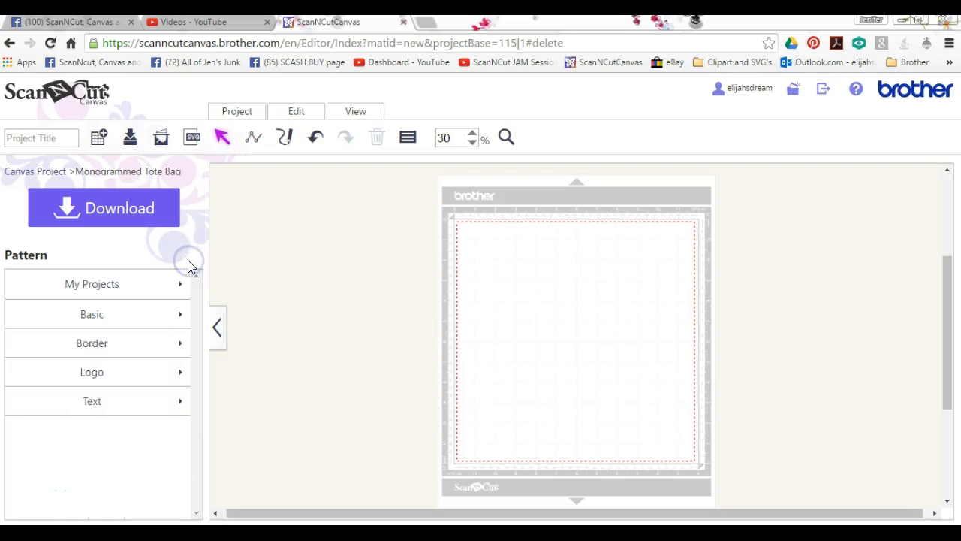
- Add a 10.40 by 10.40-inch rounded square from the Basic shapes to the mat
click(92, 314)
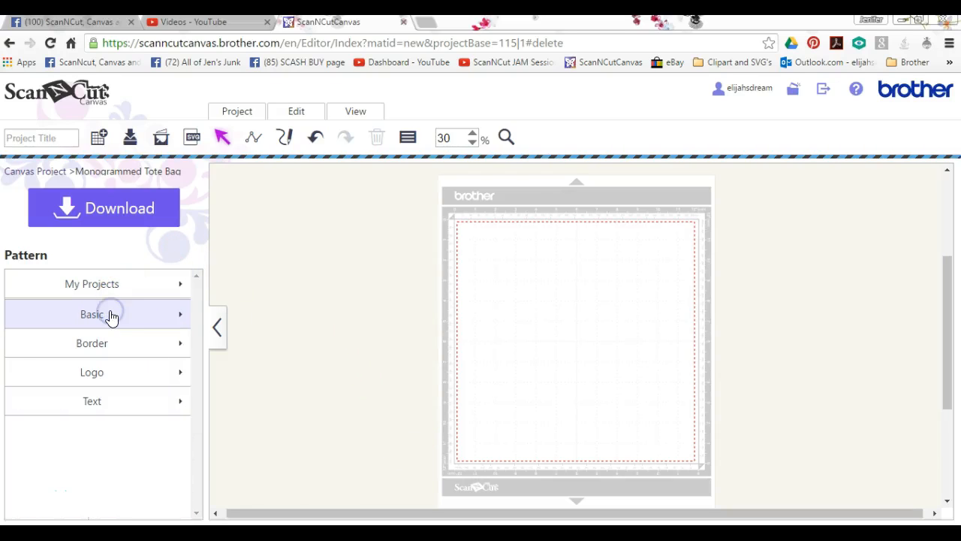
click(92, 314)
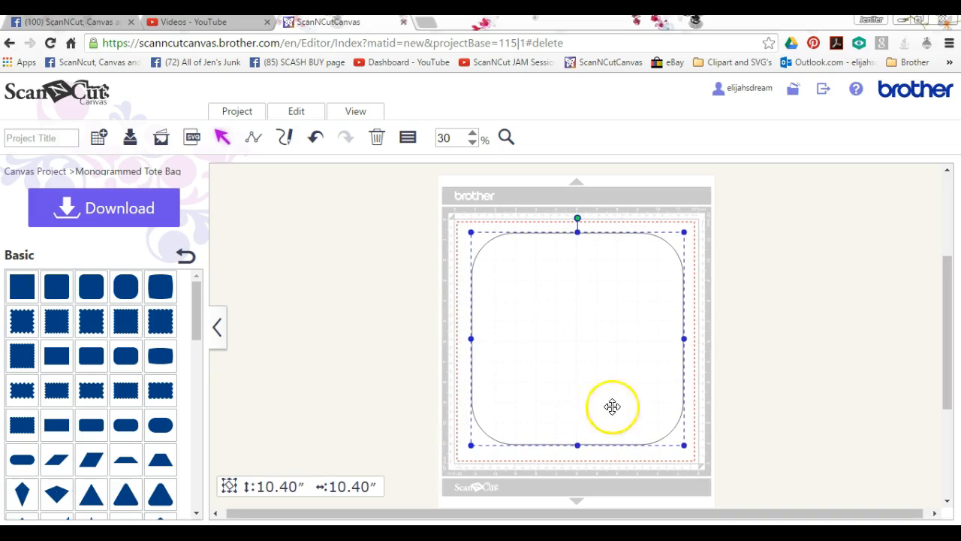
mouse_move(240, 324)
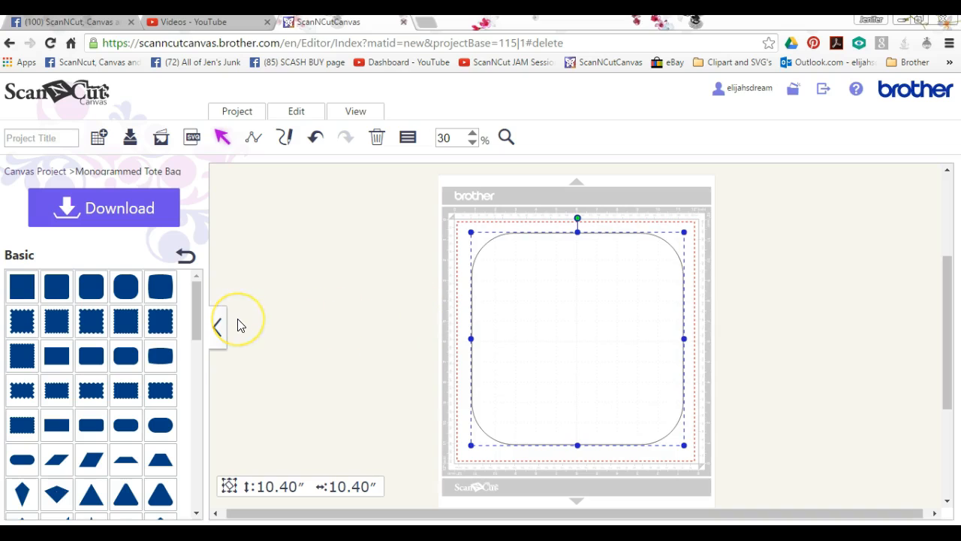
- Go back to the pattern categories and browse the Text font samples
click(187, 255)
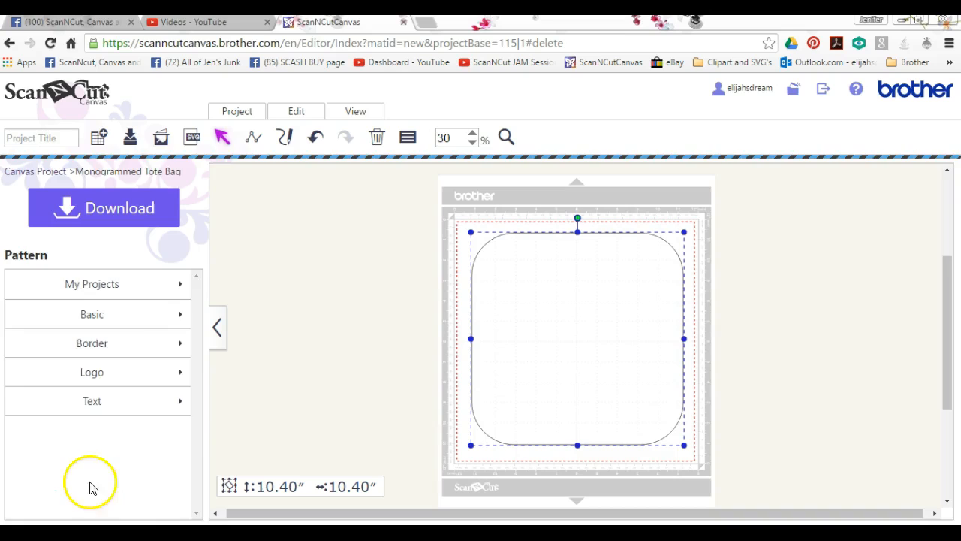
click(92, 400)
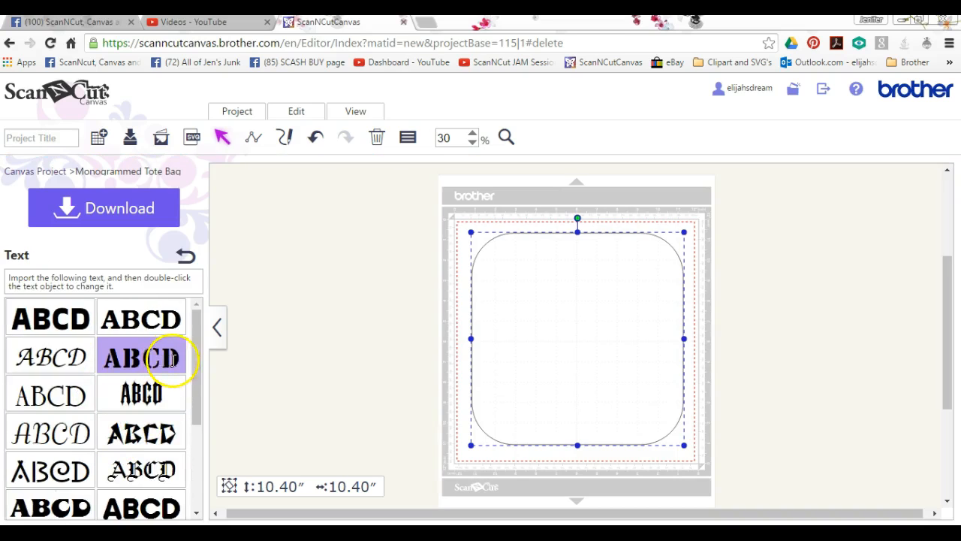
scroll(down, 3)
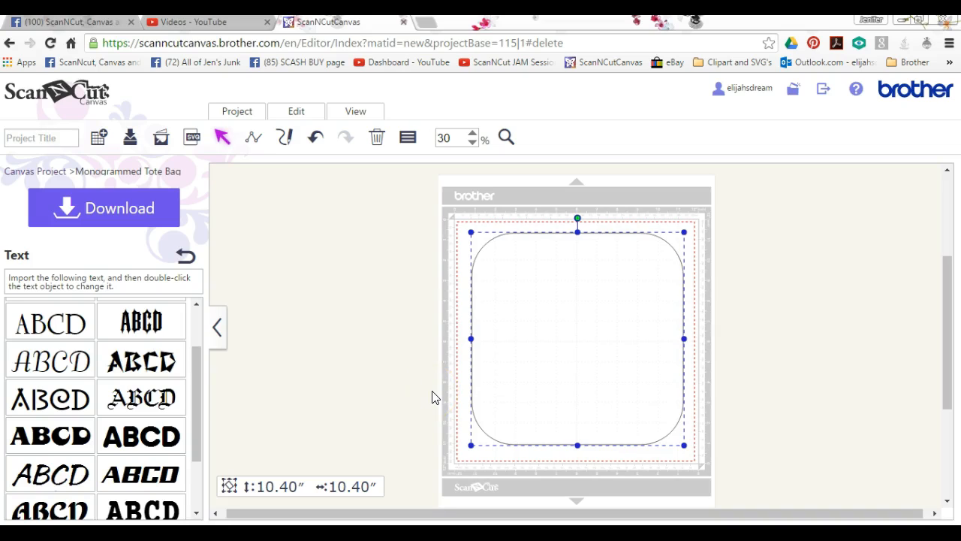
mouse_move(250, 310)
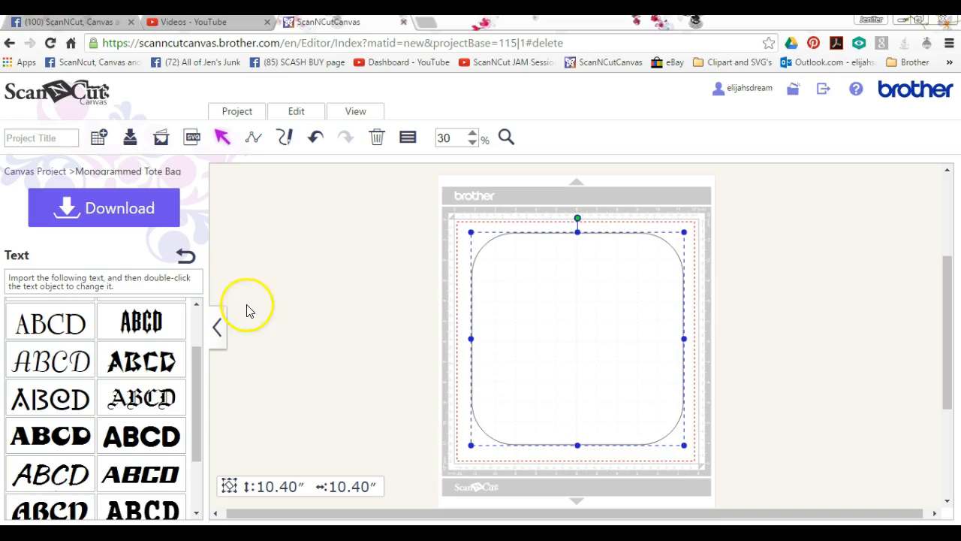
mouse_move(310, 314)
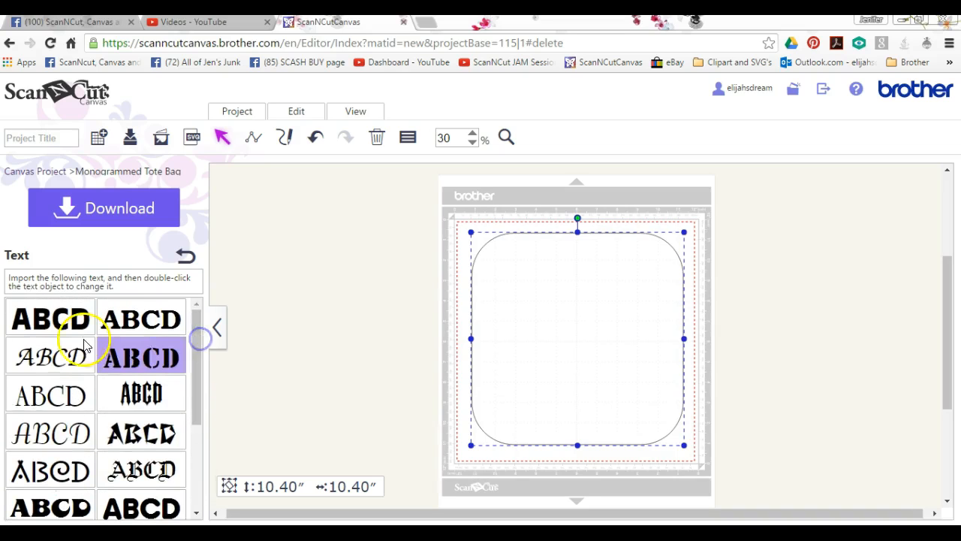
- Add a text object beside the mat and change its wording to 'Baby'
click(50, 319)
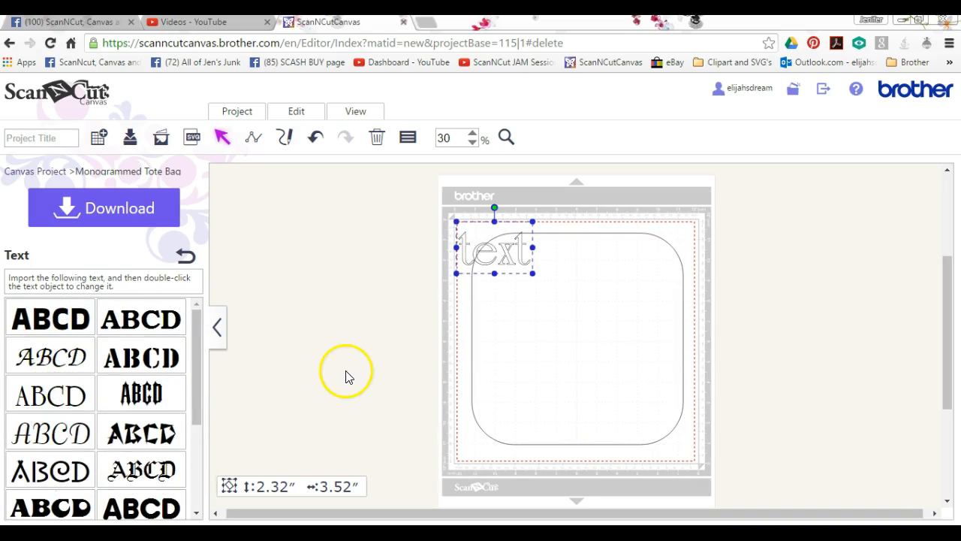
drag(494, 247, 377, 278)
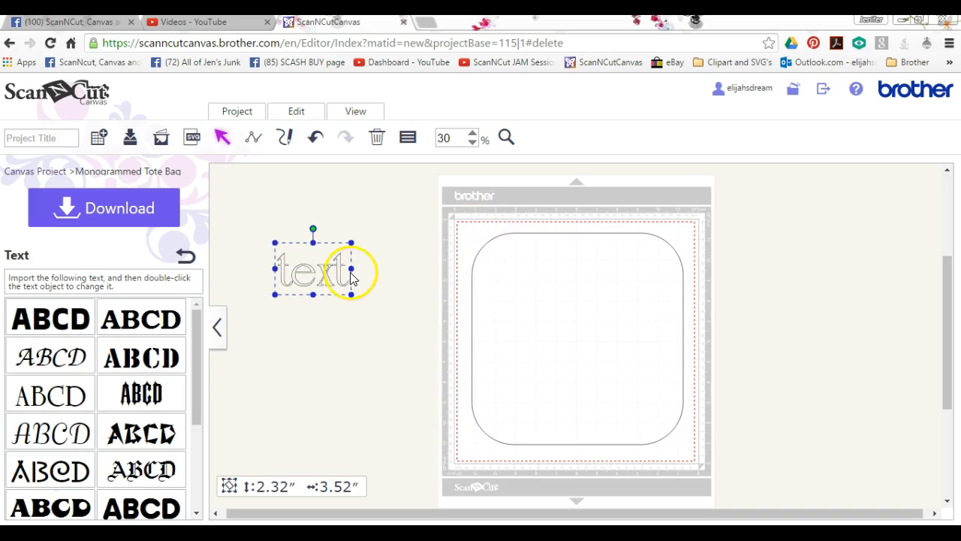
click(341, 272)
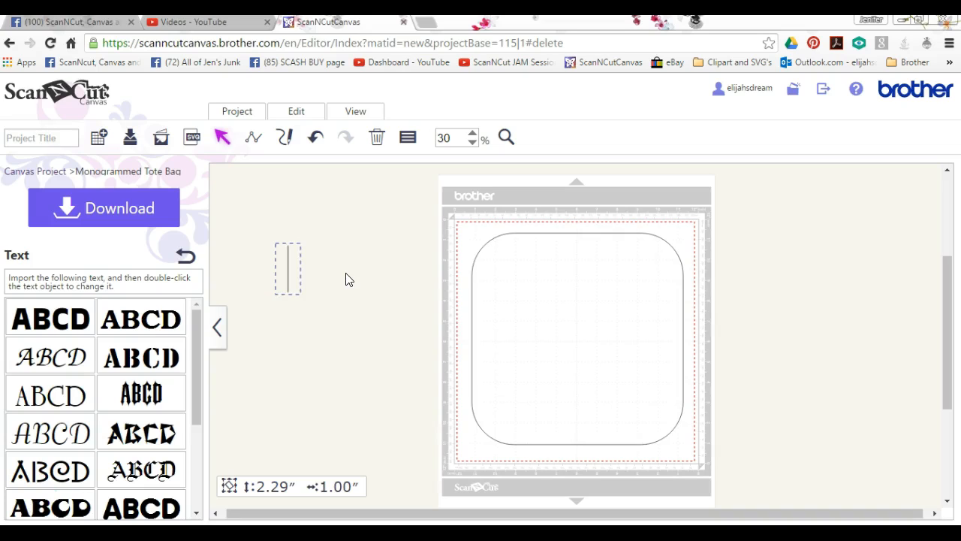
text(Baby)
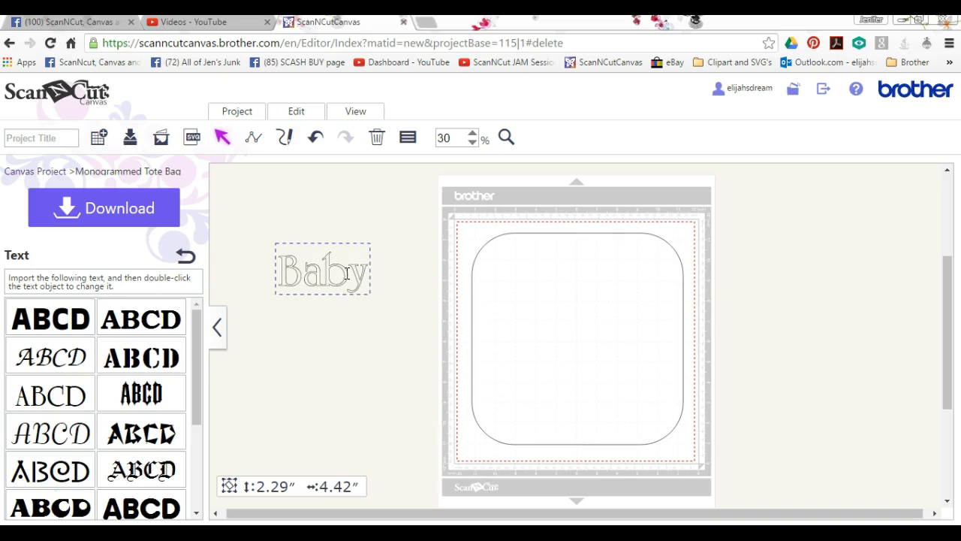
click(322, 268)
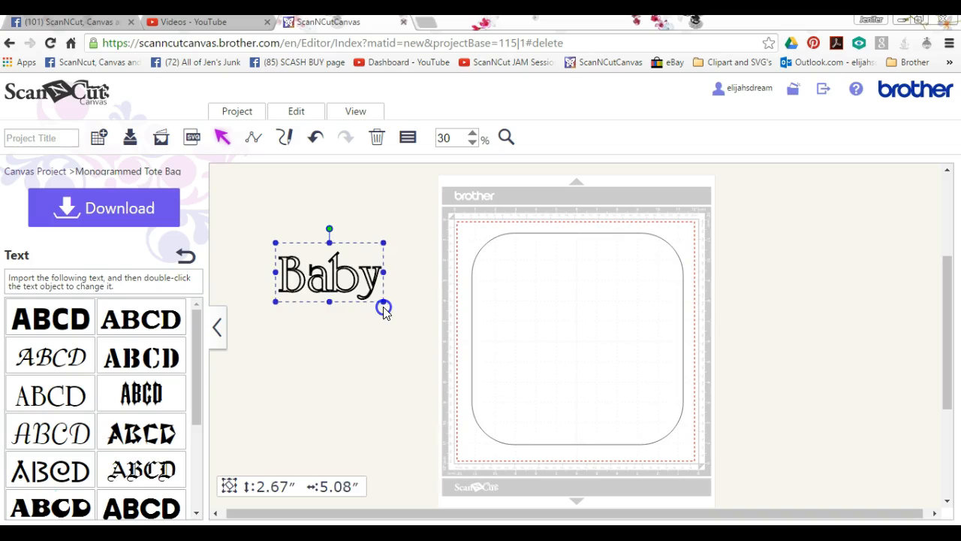
- Enlarge 'Baby' to 3.25 by 6.19 inches and position it inside the rounded square
drag(384, 309, 439, 326)
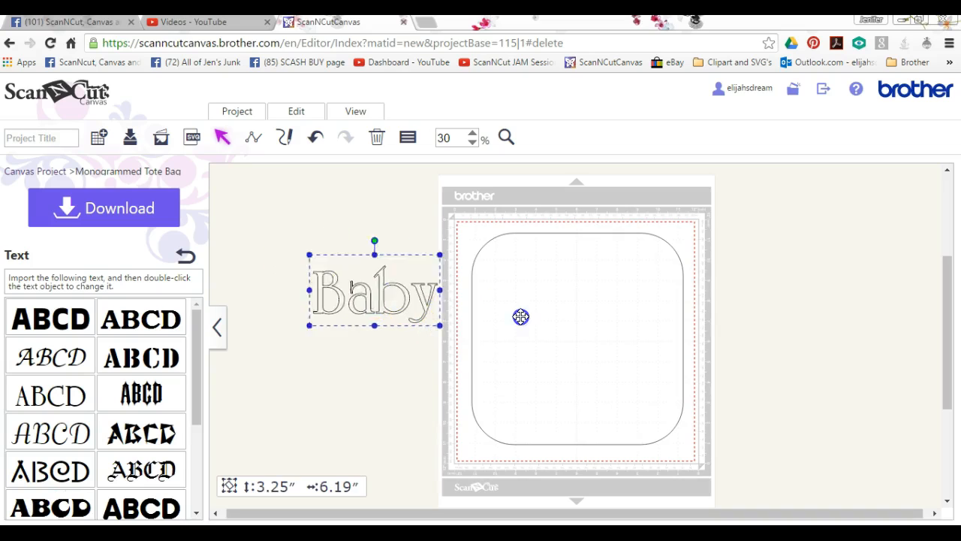
drag(374, 291, 569, 284)
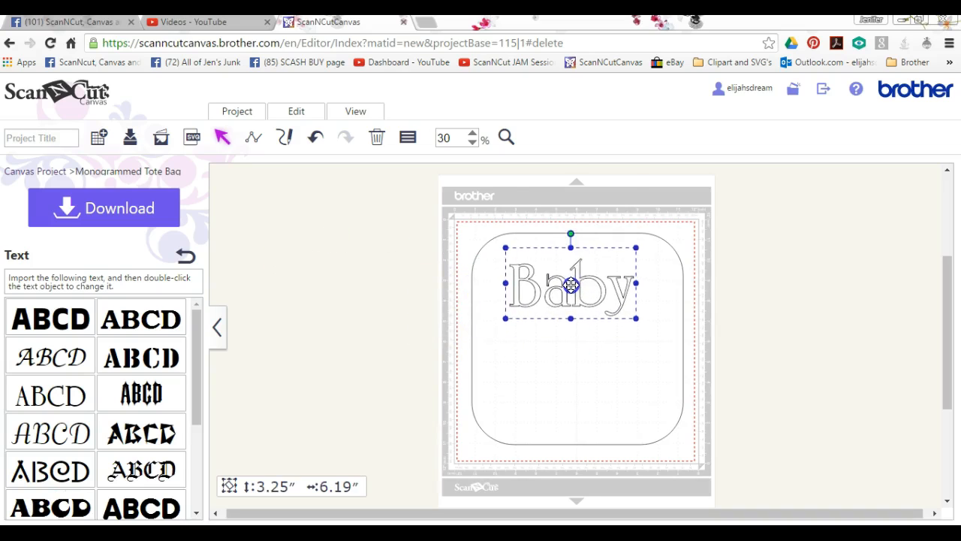
drag(571, 284, 588, 316)
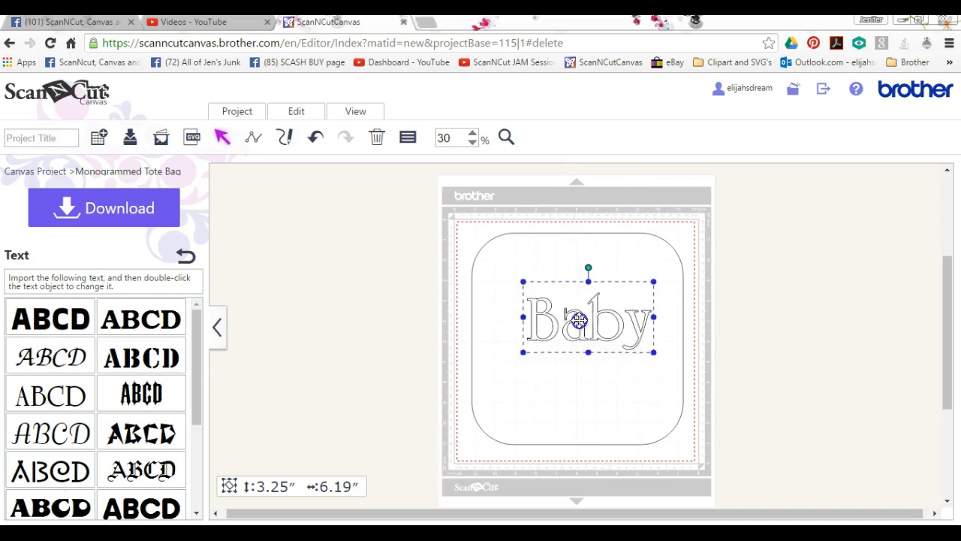
drag(577, 319, 569, 281)
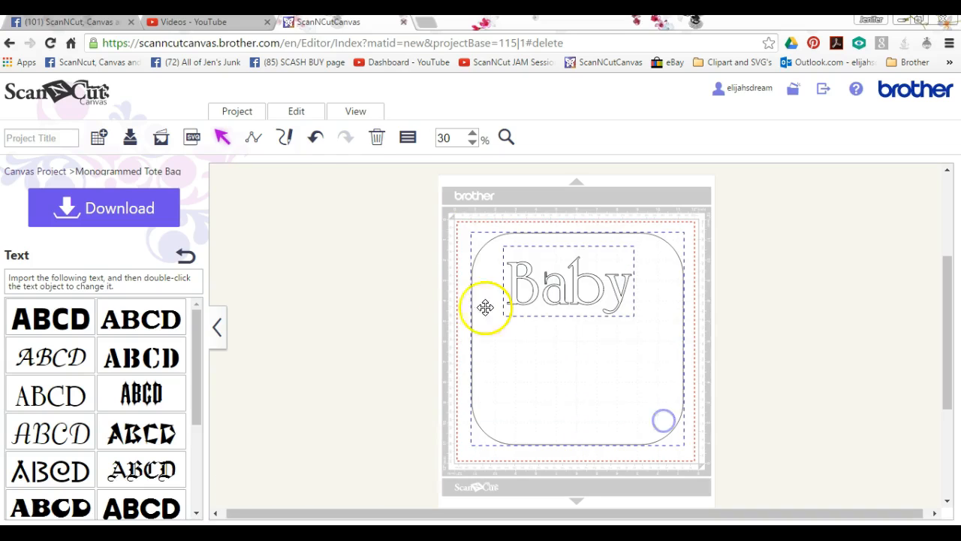
- Divide the rounded square by 'Baby' and drag the cut-out square off the mat
click(296, 111)
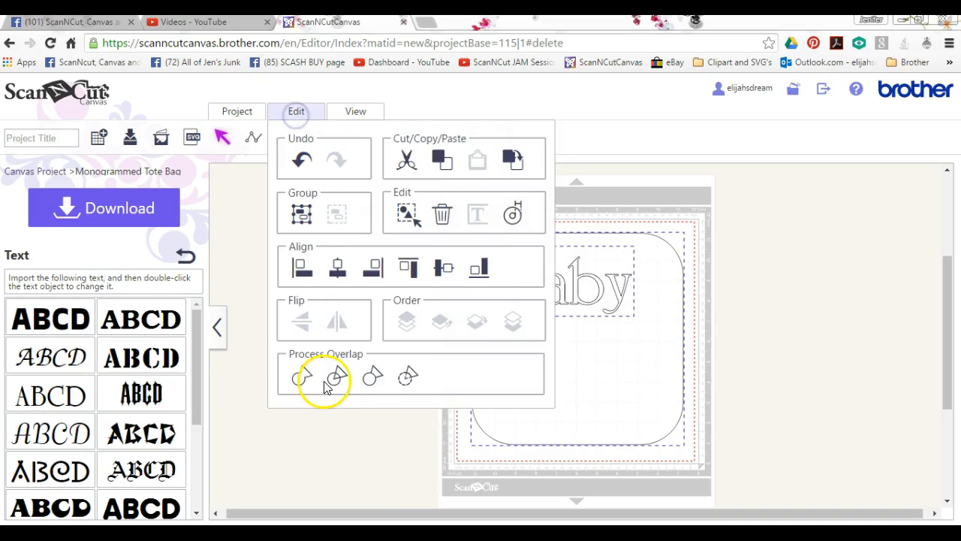
click(296, 111)
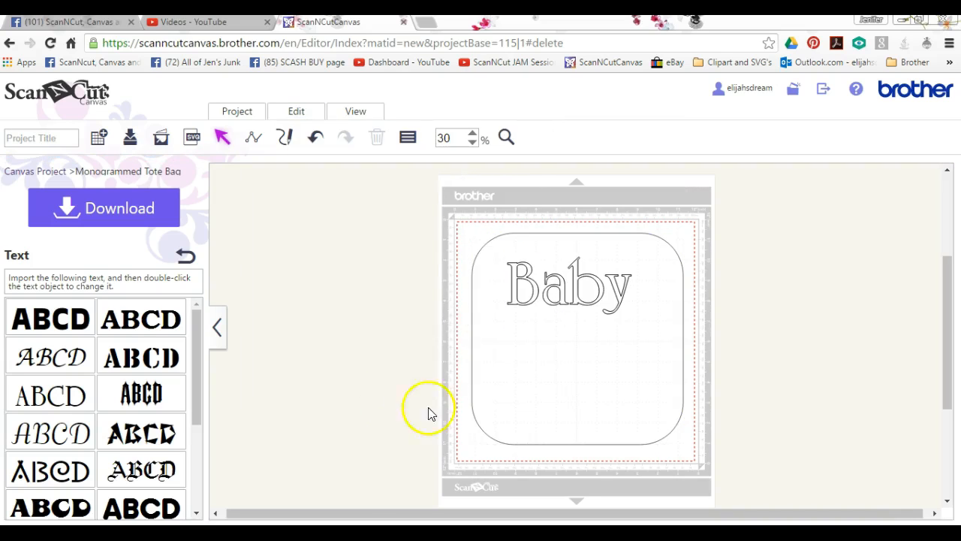
drag(577, 338, 352, 338)
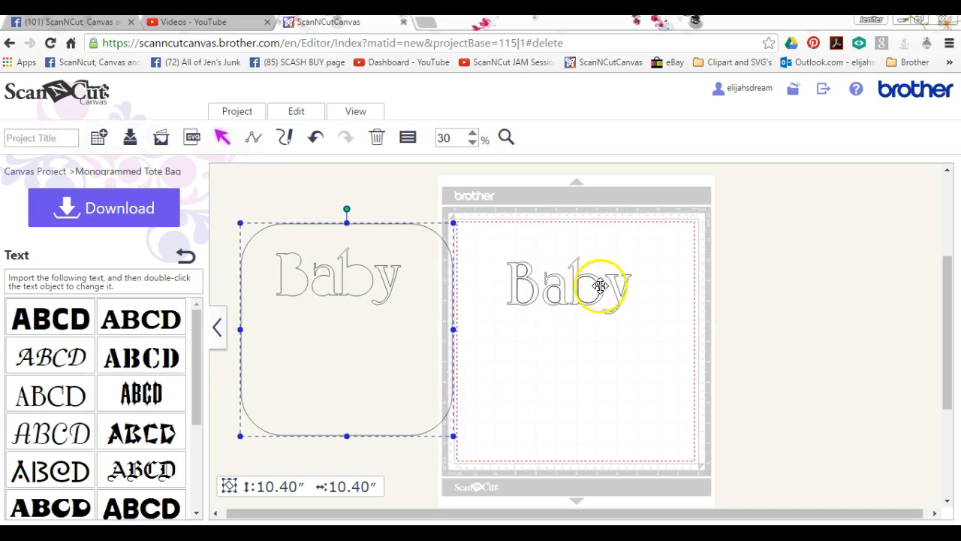
mouse_move(612, 319)
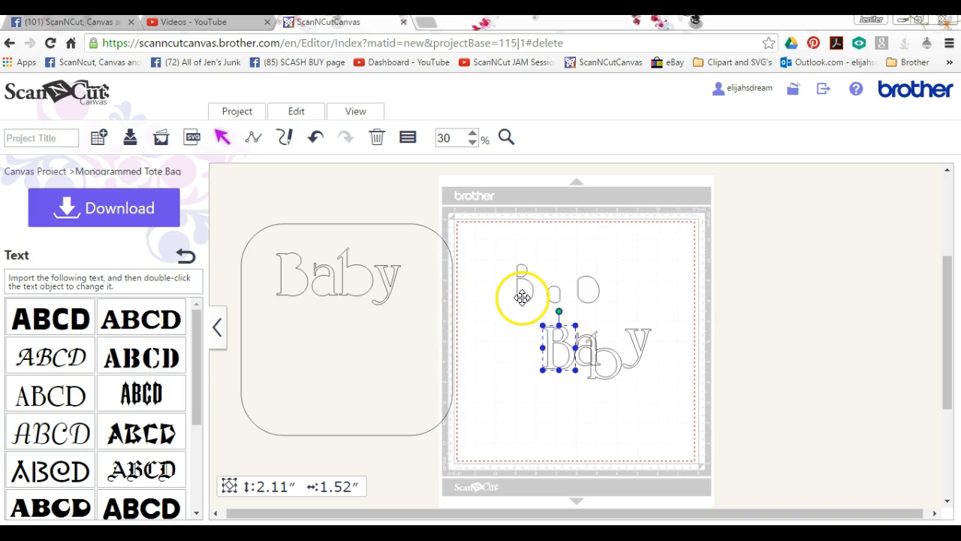
- Undo the move, then select the Baby letters and group them into one 2.80 by 6.09-inch unit
click(315, 137)
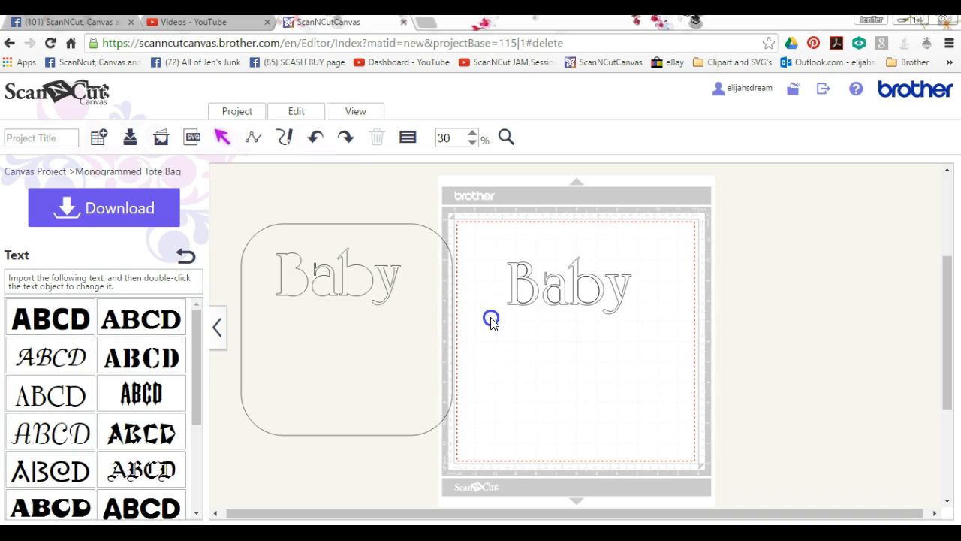
drag(491, 318, 535, 311)
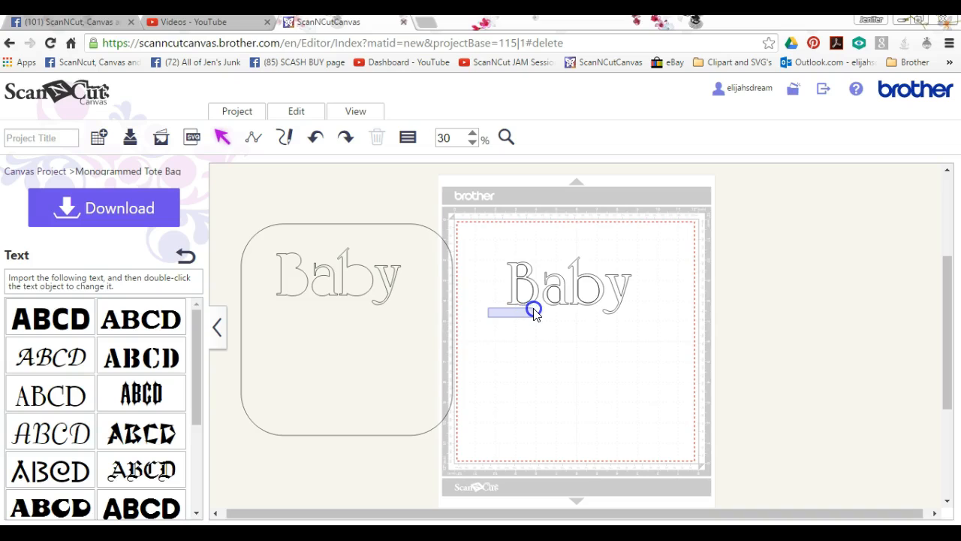
drag(533, 311, 610, 308)
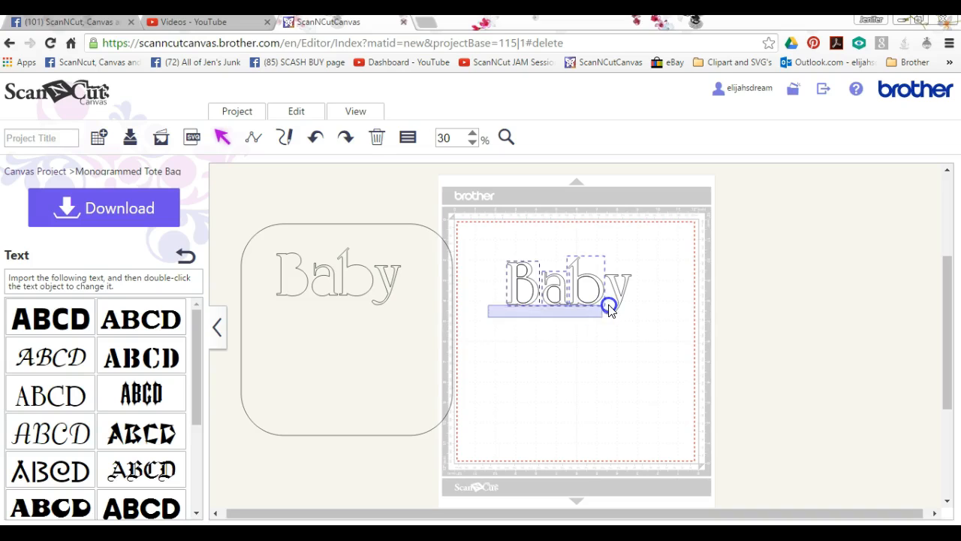
click(612, 308)
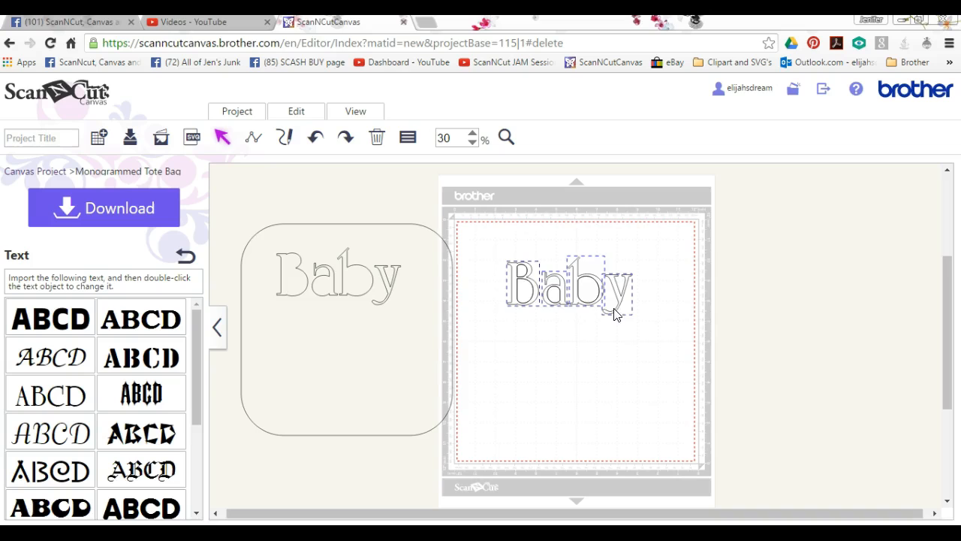
click(296, 111)
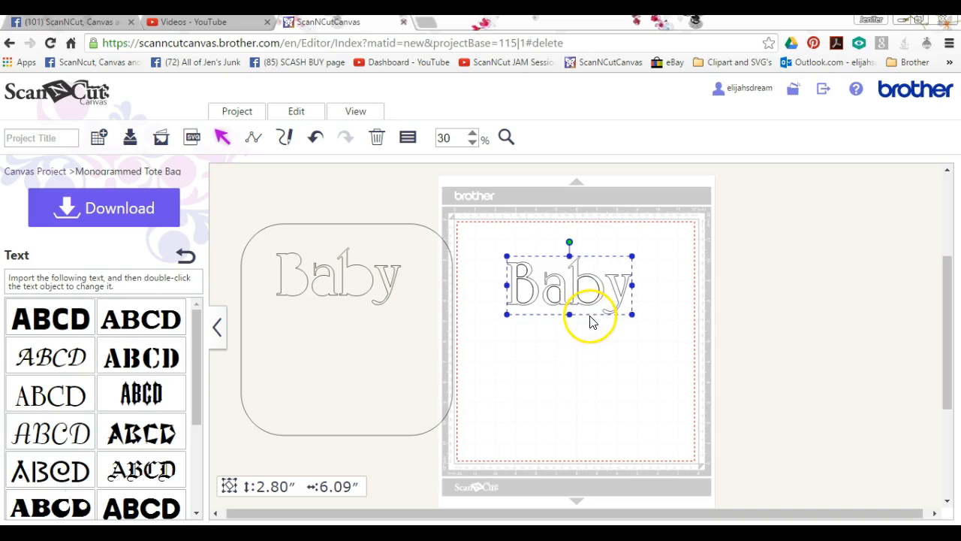
mouse_move(596, 313)
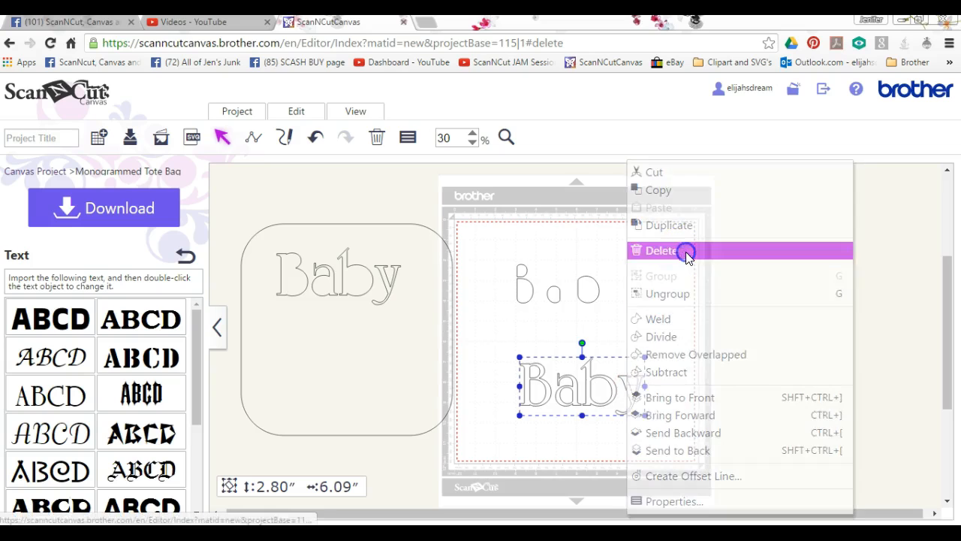
- Delete the grouped Baby letter outlines, leaving the inner letter pieces
click(661, 250)
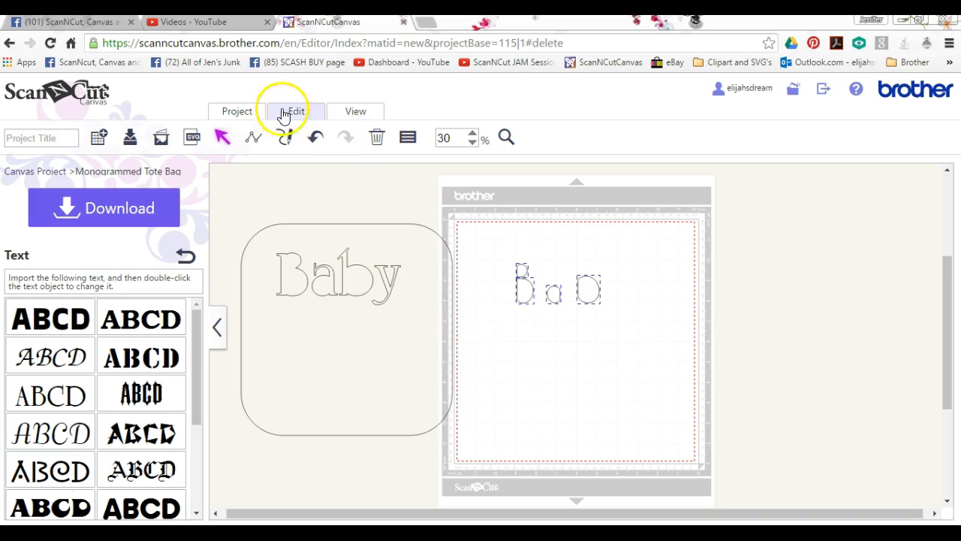
click(296, 111)
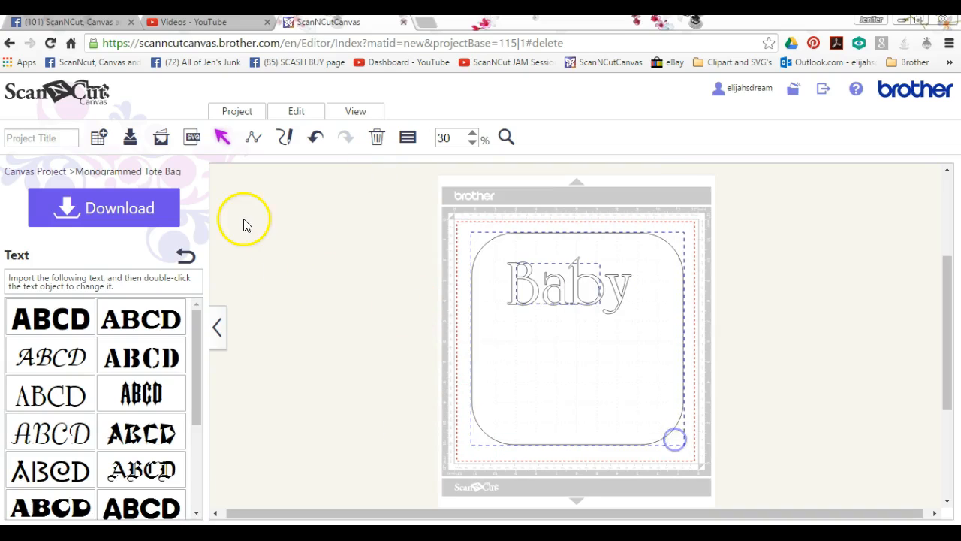
- Group the rounded square and Baby's inner letter pieces into one 10.40-inch unit
click(296, 111)
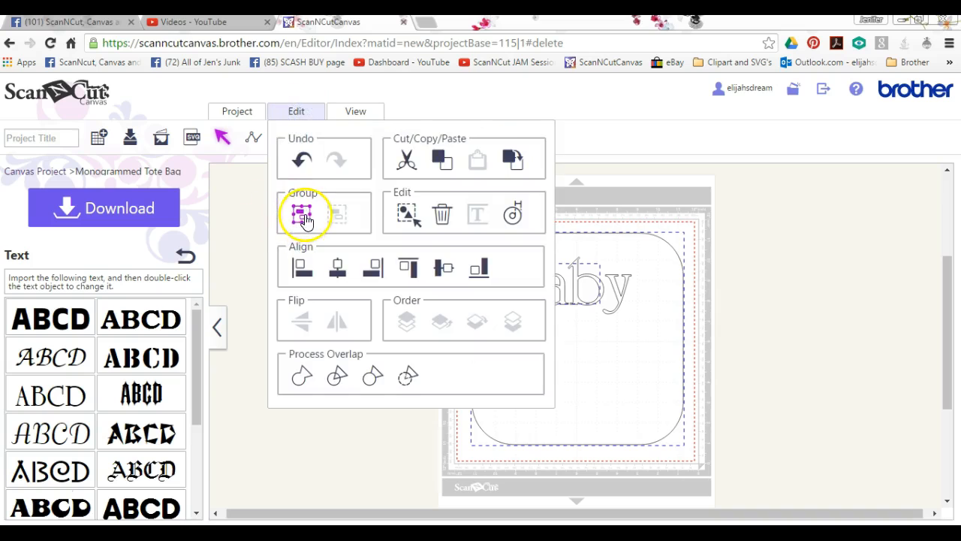
click(301, 213)
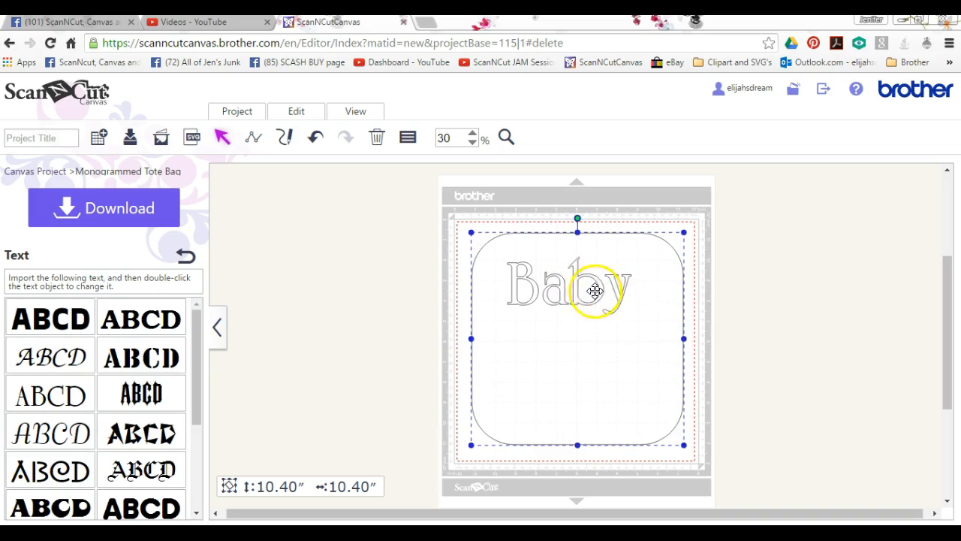
mouse_move(398, 394)
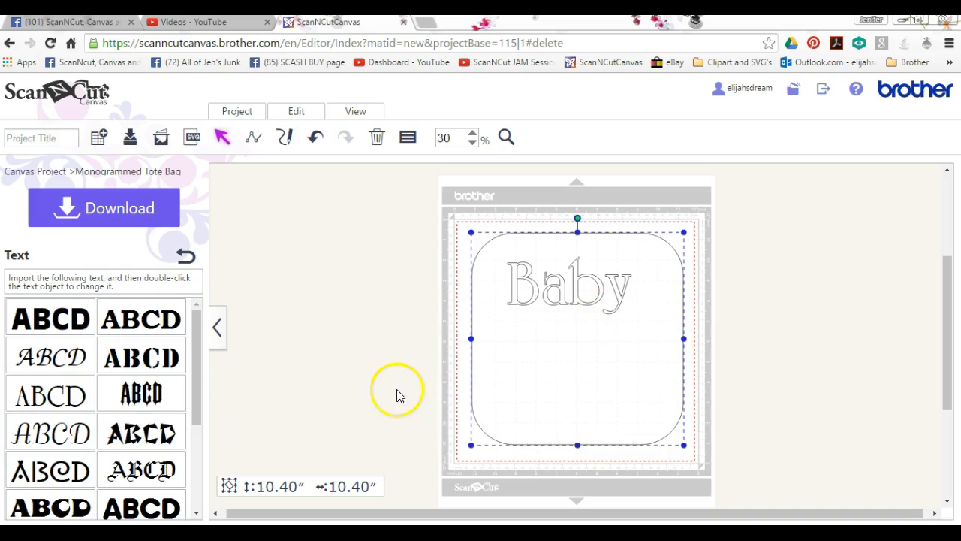